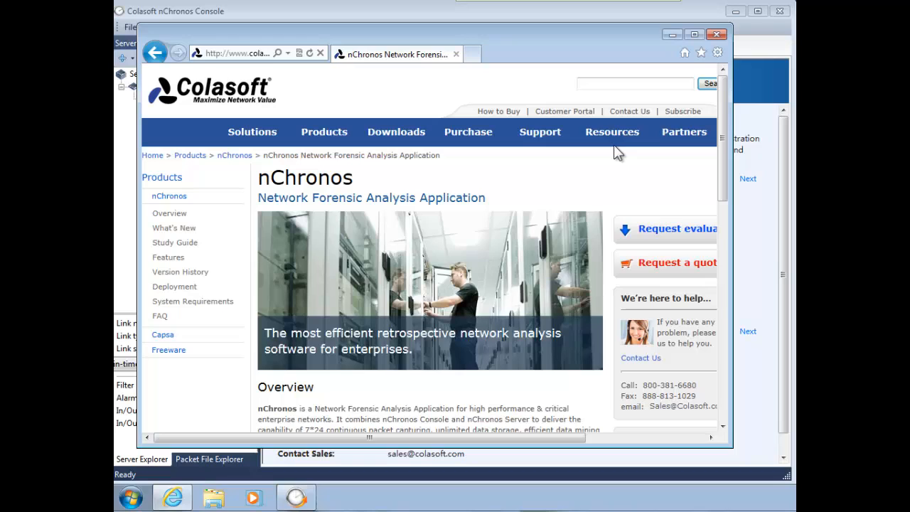
mouse_move(228, 103)
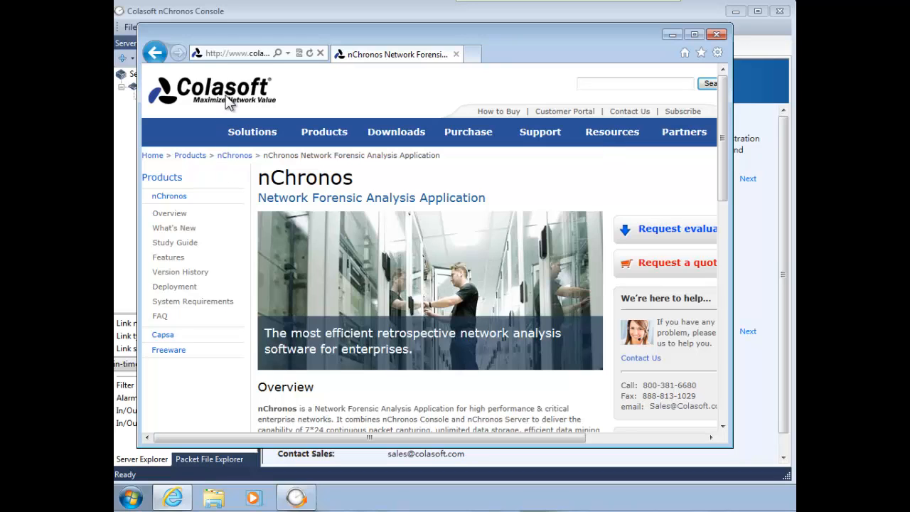
mouse_move(333, 205)
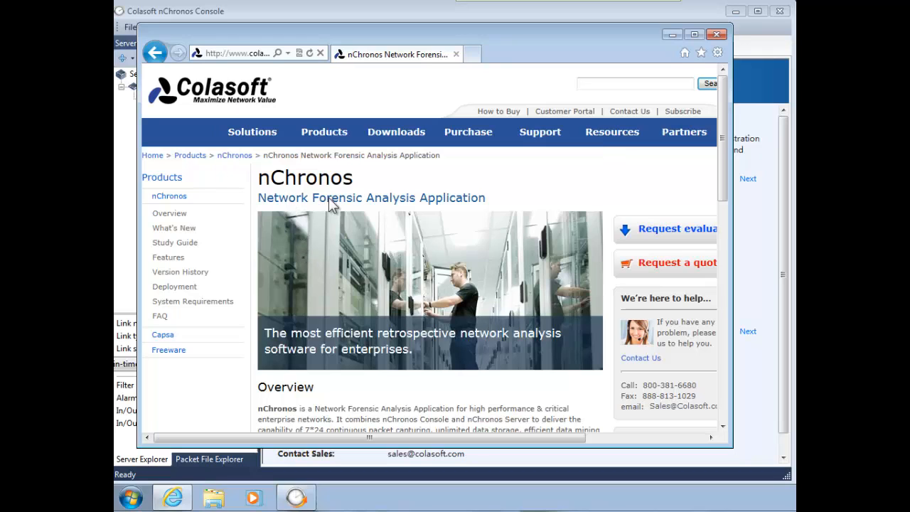
mouse_move(425, 211)
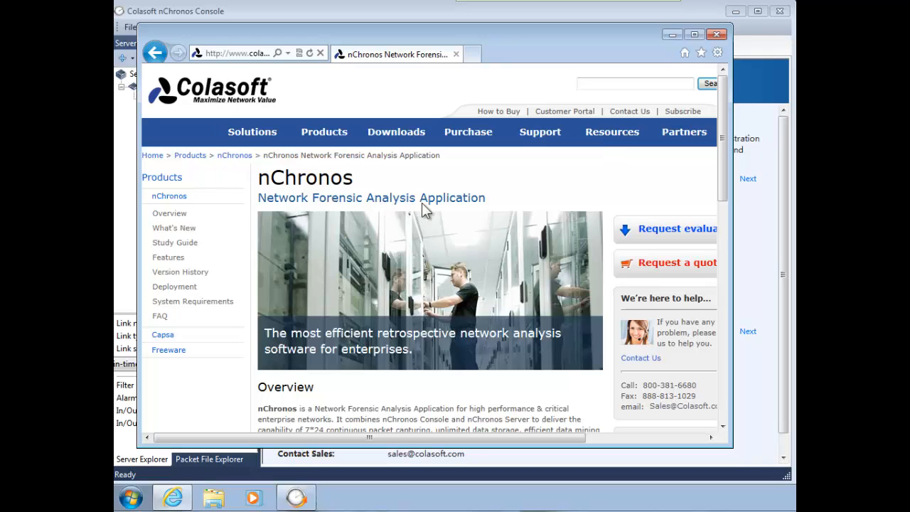
mouse_move(624, 20)
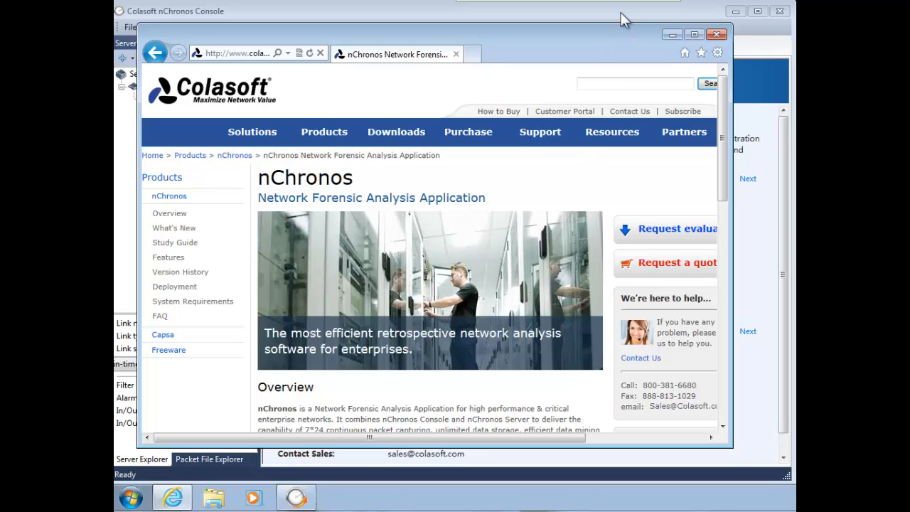
Close the Internet Explorer window to return to the nChronos 3.1 Start Page.
left_click(717, 34)
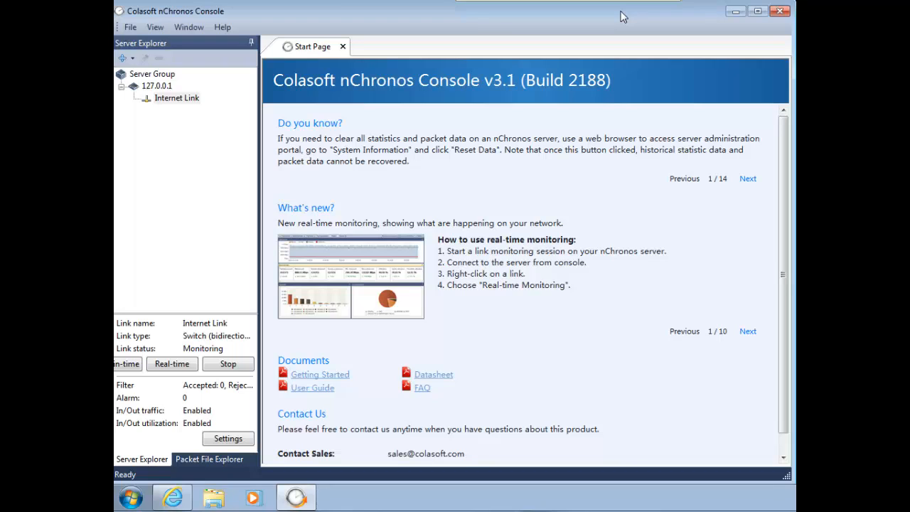
Start real-time monitoring of the Internet Link showing trend chart, top hosts and applications.
left_click(176, 97)
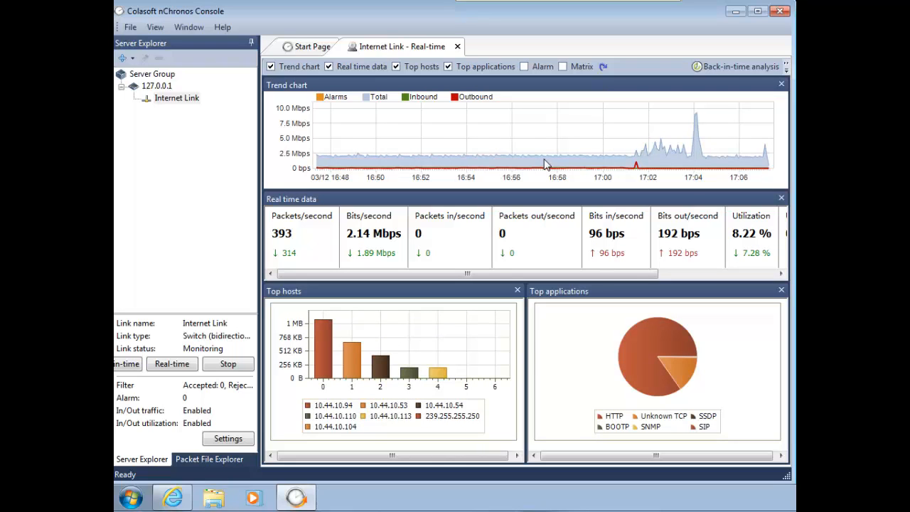
mouse_move(427, 149)
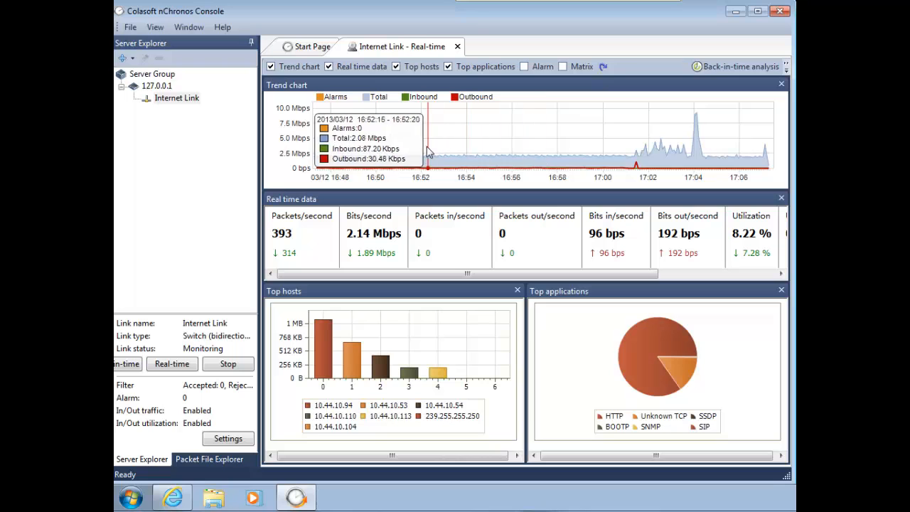
mouse_move(629, 156)
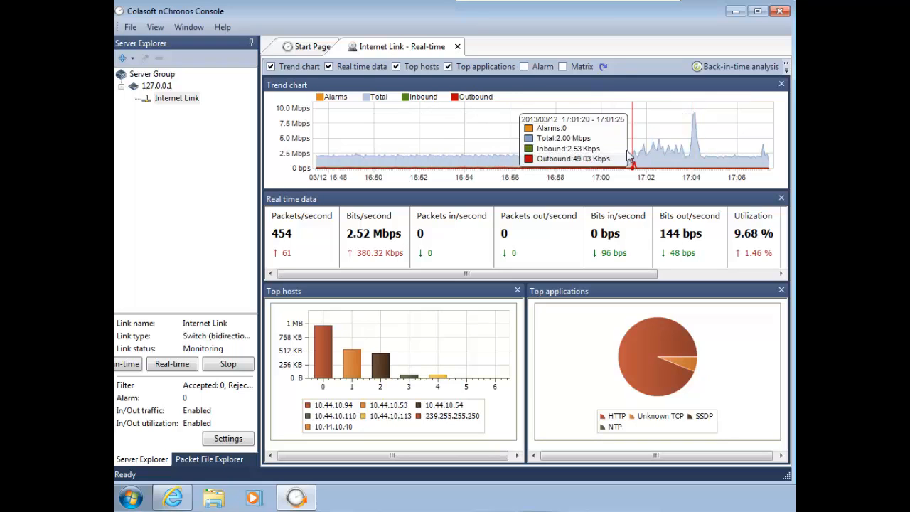
mouse_move(425, 169)
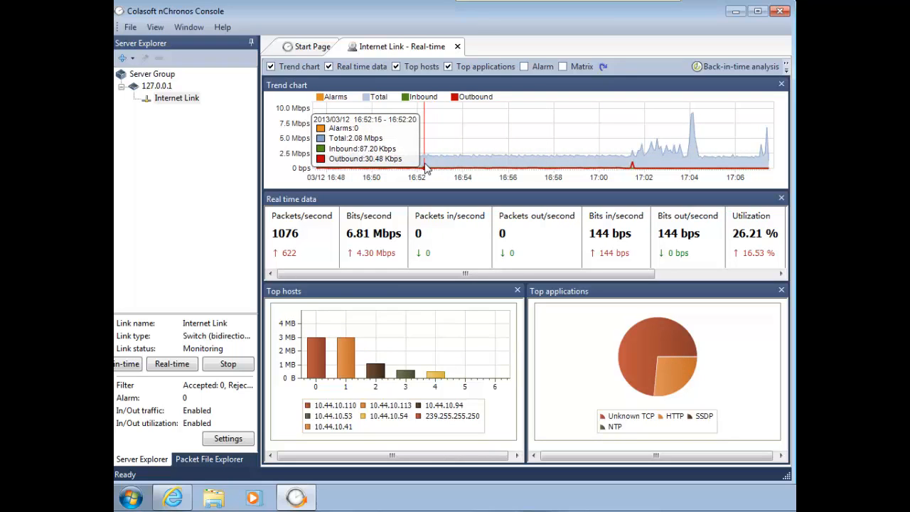
mouse_move(430, 165)
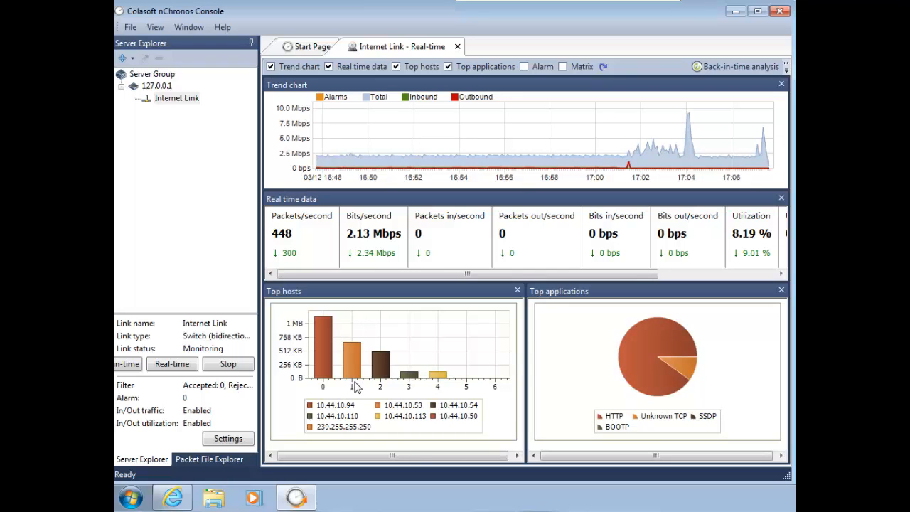
mouse_move(358, 266)
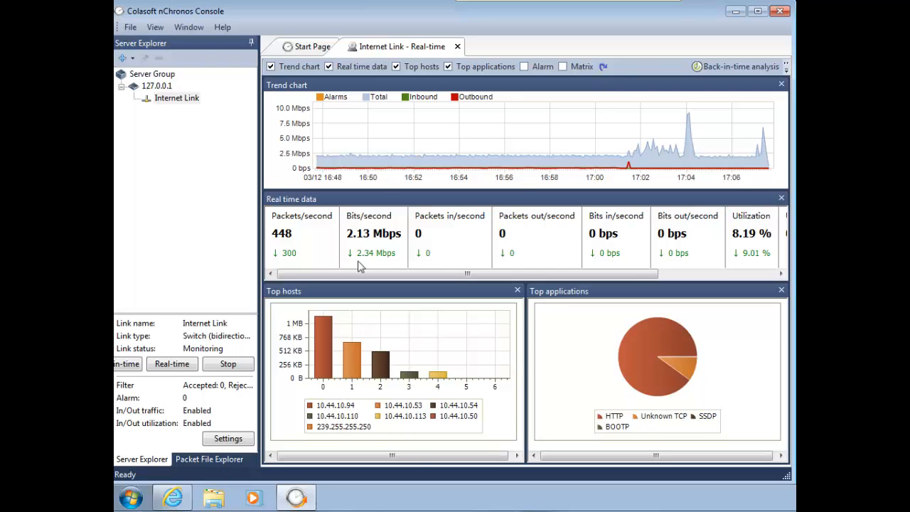
Start a back-in-time analysis of the Internet Link summarizing the 17:05:06–17:06:01 range.
left_click(737, 67)
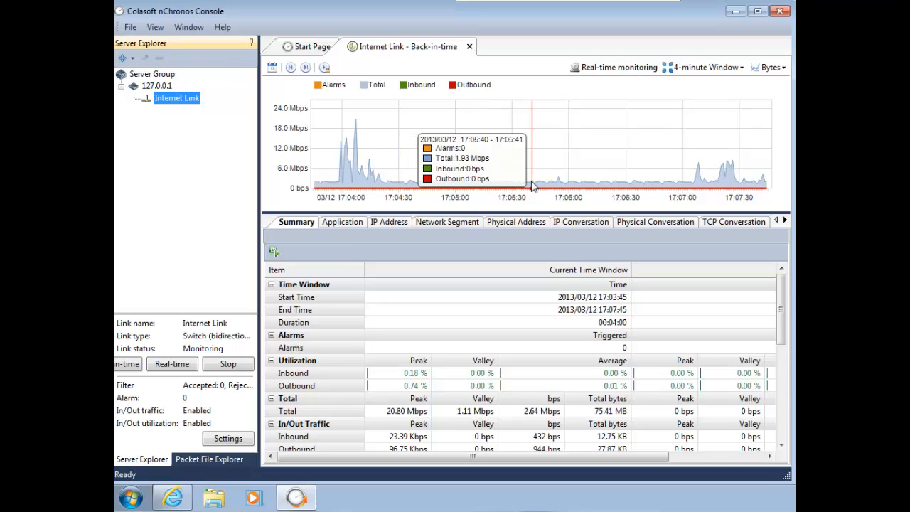
mouse_move(411, 192)
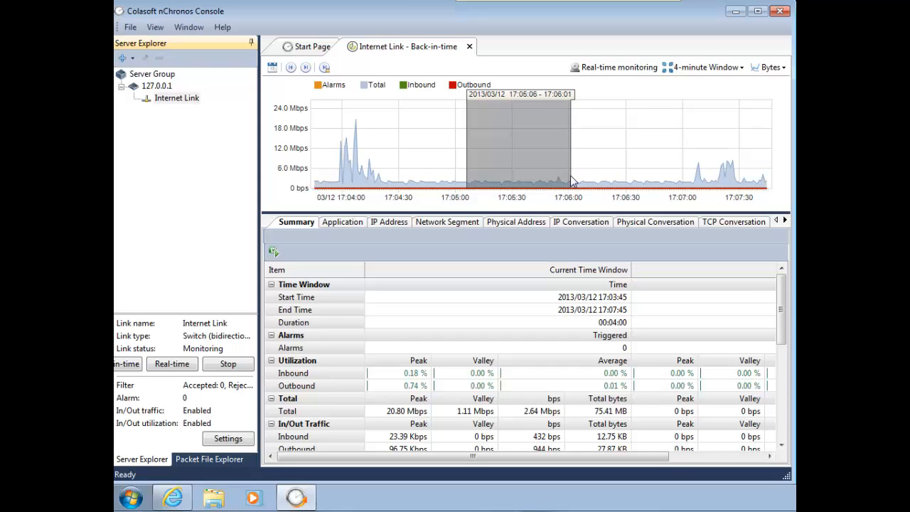
mouse_move(533, 153)
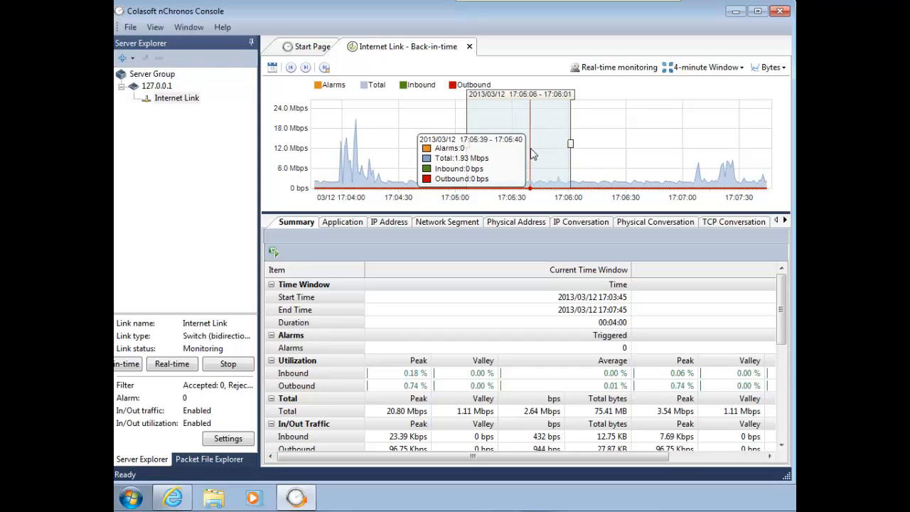
mouse_move(686, 392)
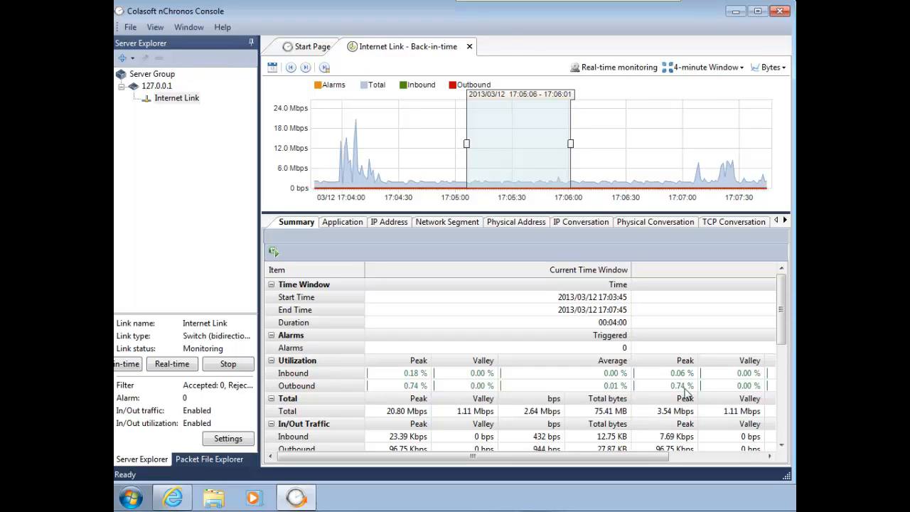
mouse_move(695, 392)
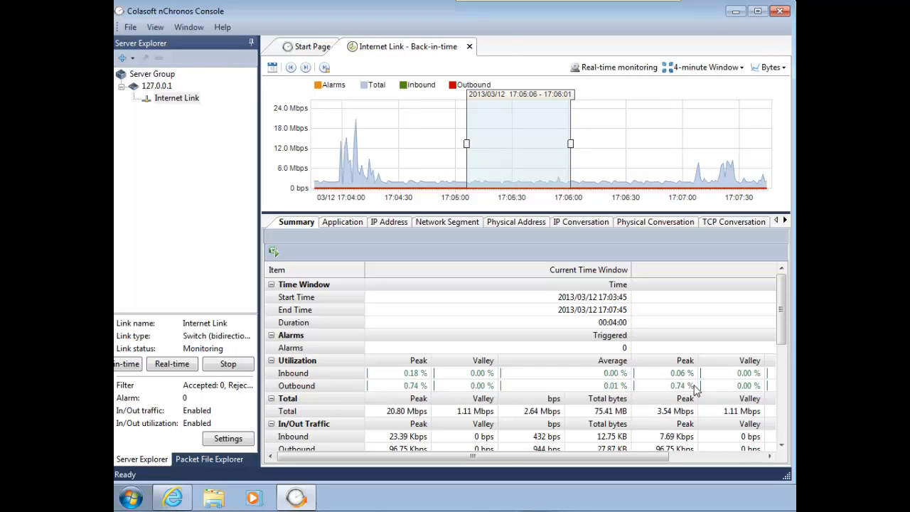
mouse_move(680, 444)
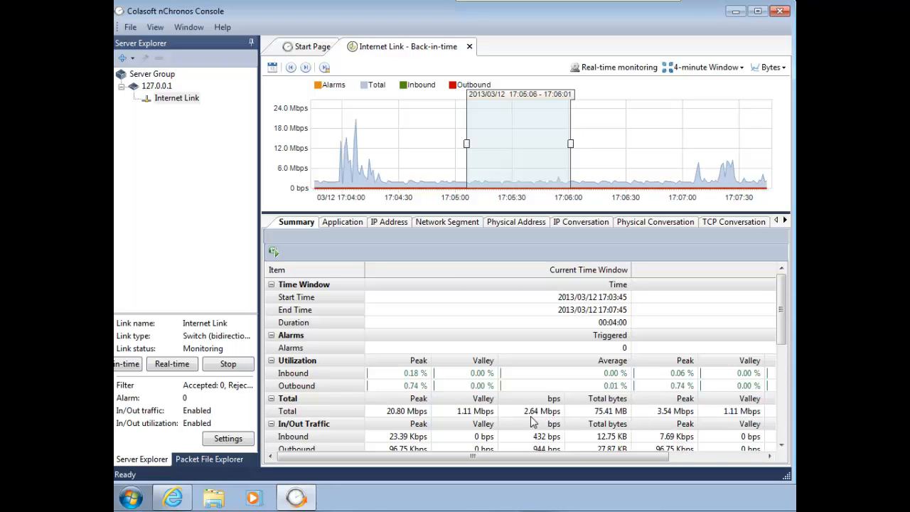
mouse_move(539, 233)
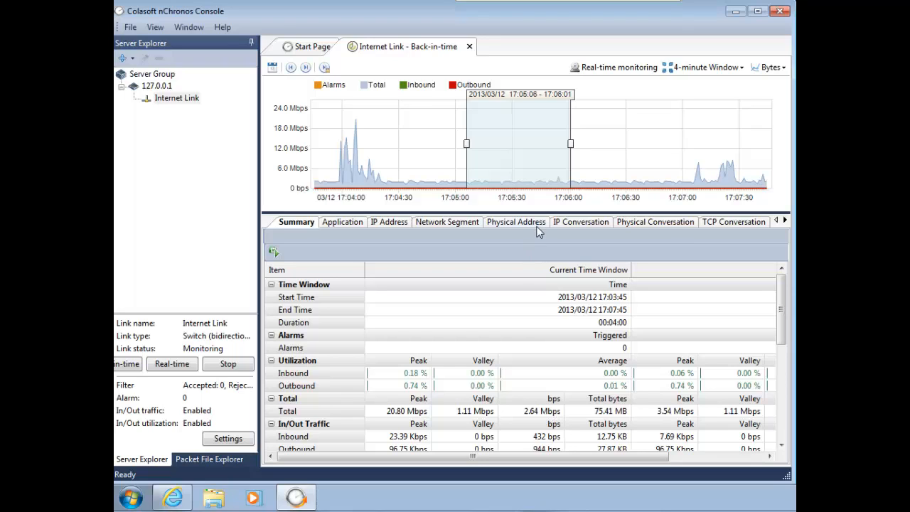
mouse_move(512, 182)
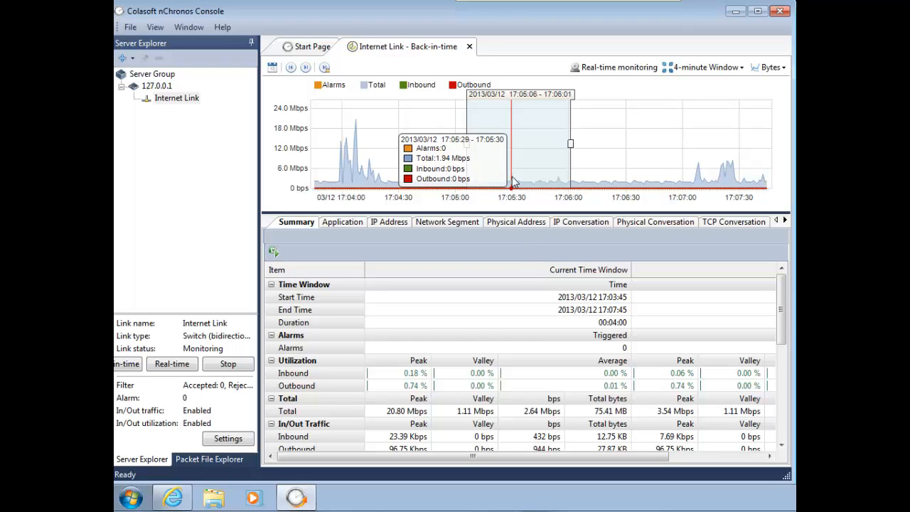
mouse_move(513, 145)
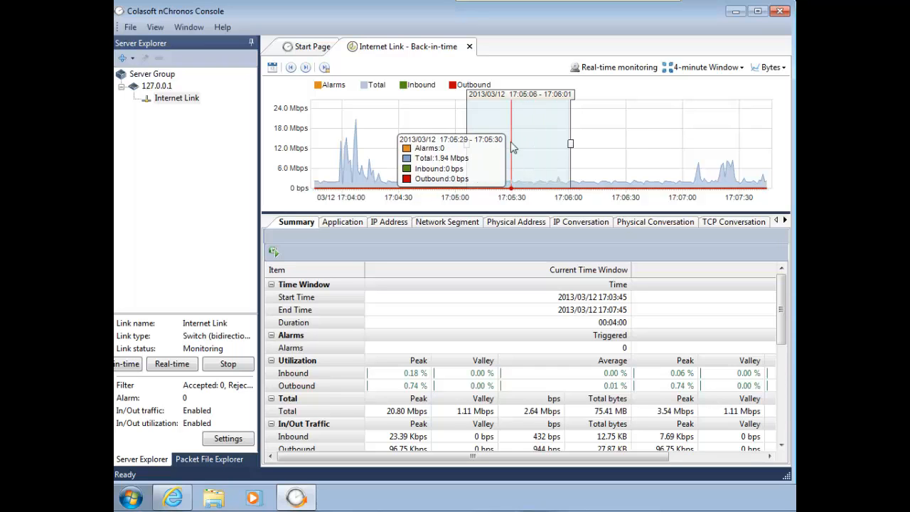
mouse_move(349, 250)
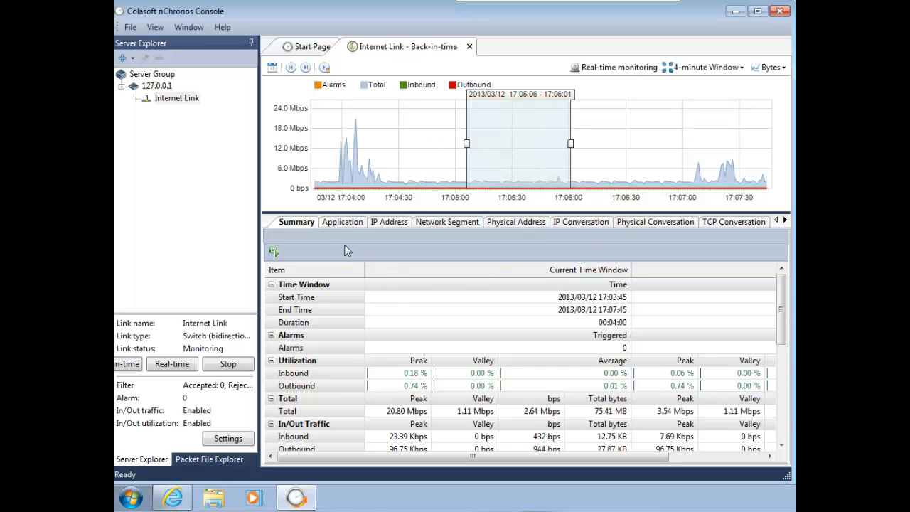
Show the per-application breakdown and bring up the actions for HTTP, the top entry at 12.55 MB.
left_click(342, 222)
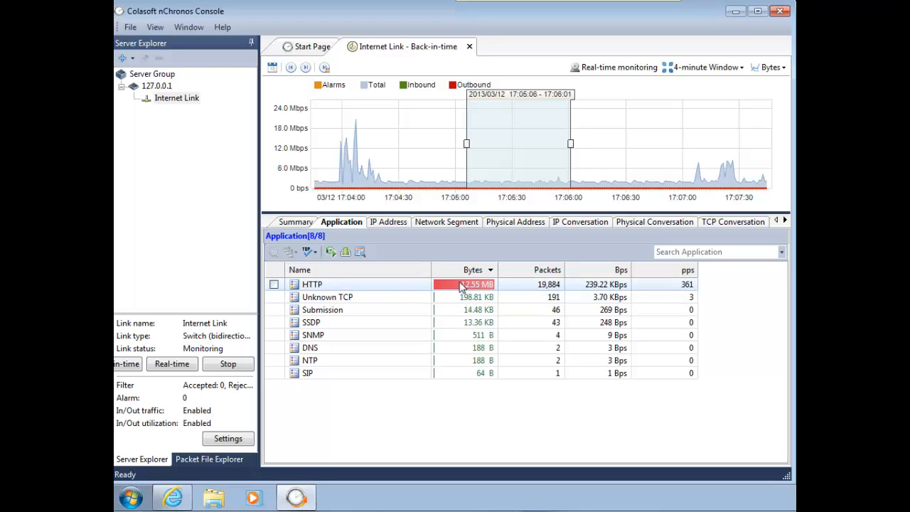
mouse_move(483, 187)
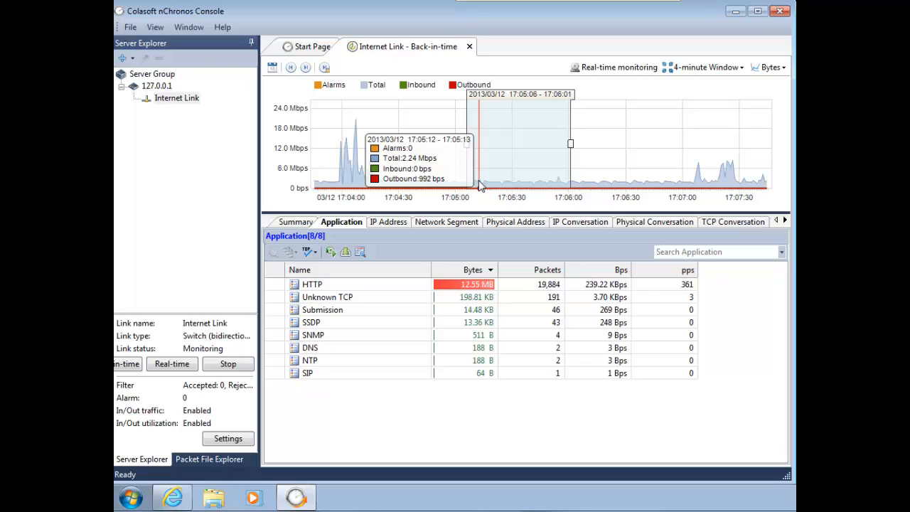
right_click(311, 285)
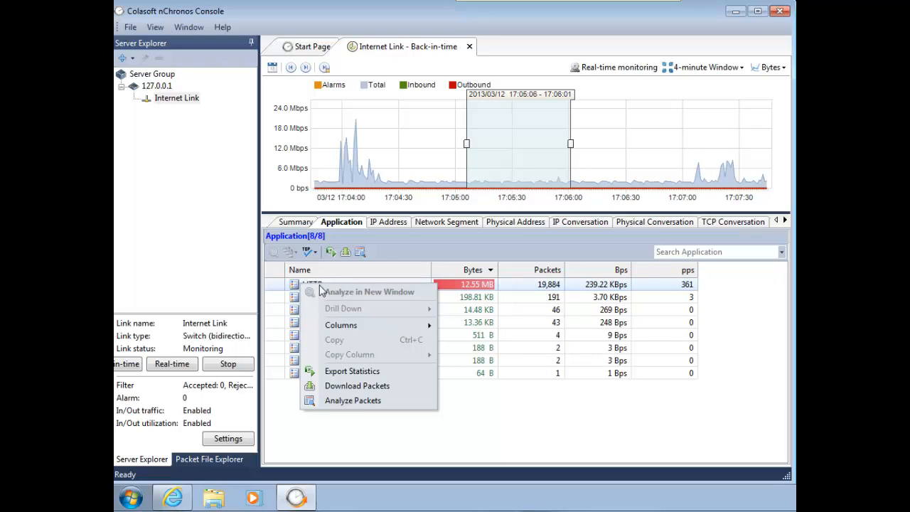
mouse_move(353, 370)
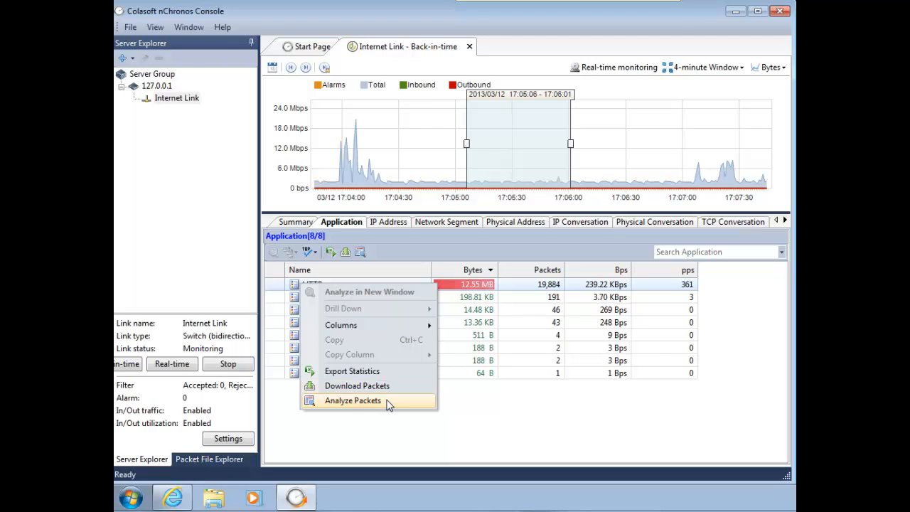
mouse_move(537, 282)
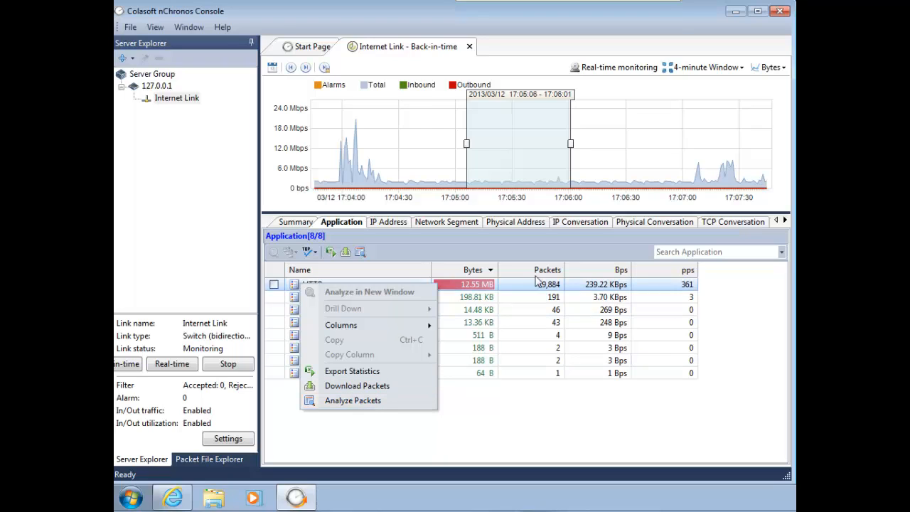
Show the IP conversation breakdown for the selected range.
left_click(580, 222)
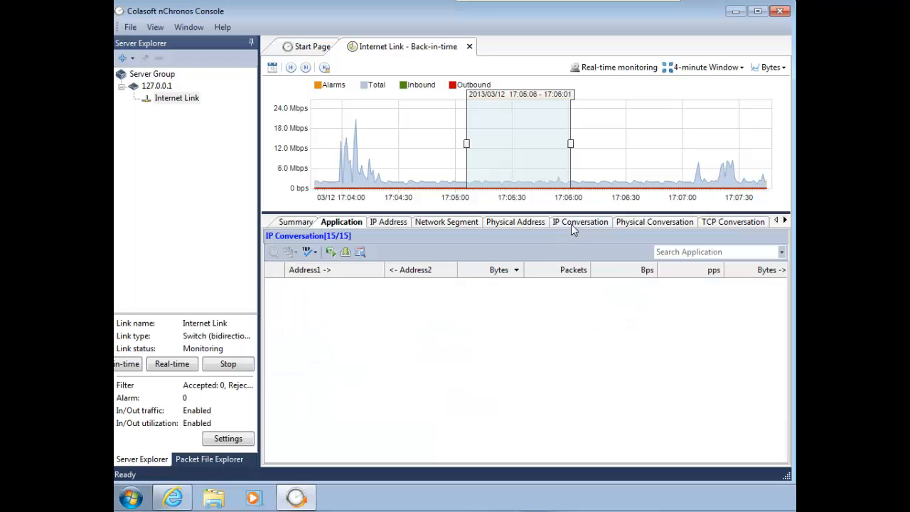
left_click(580, 221)
type("10.44.10.53/")
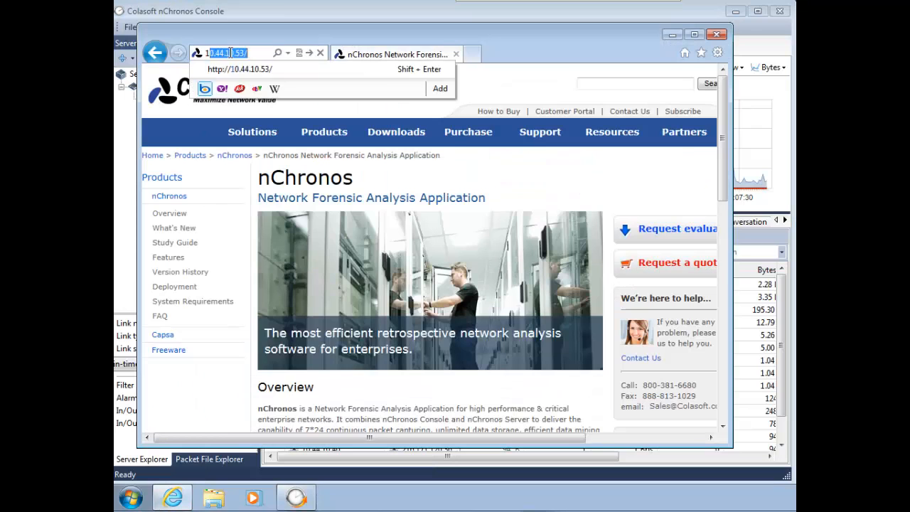
Load 10.44.10.53 as a Linksys home monitoring camera page, then return to the console.
key("Return")
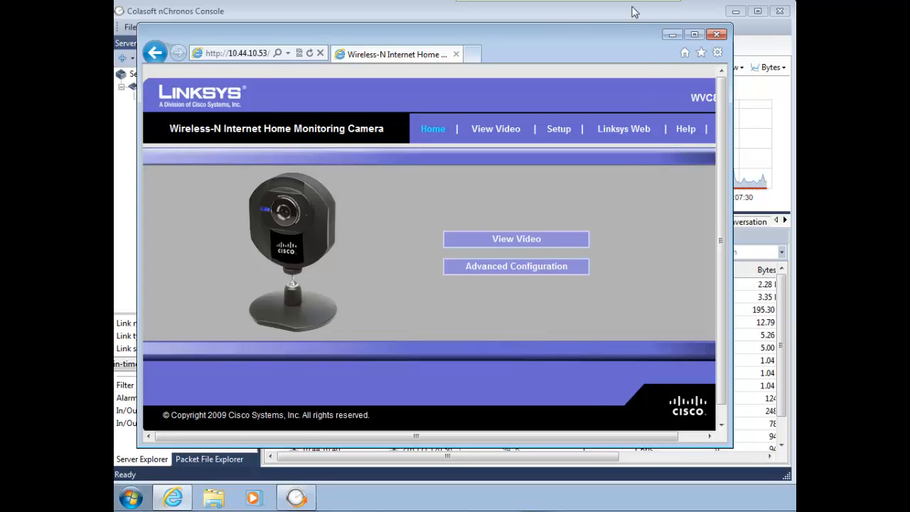
left_click(717, 34)
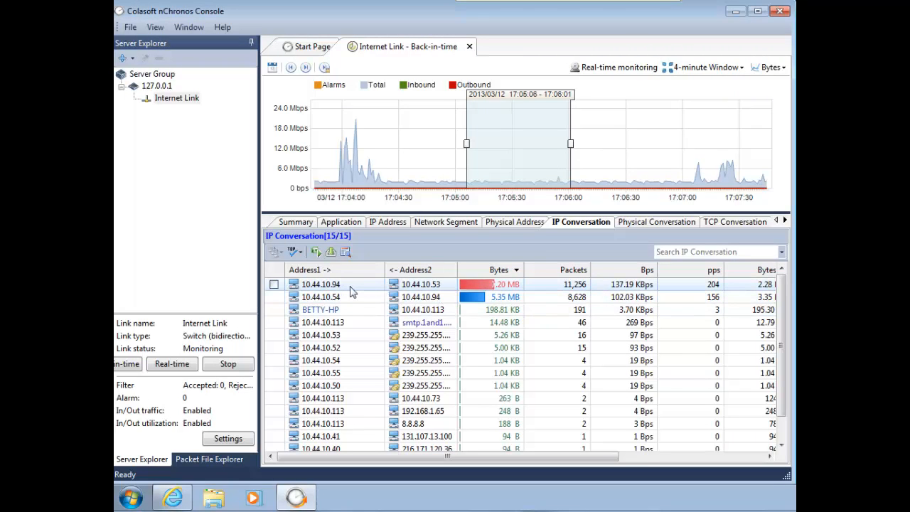
mouse_move(405, 281)
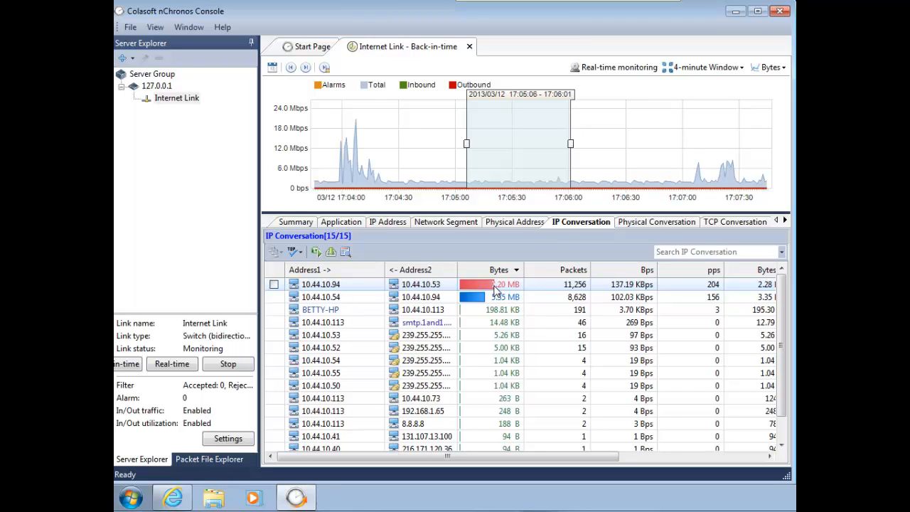
mouse_move(358, 293)
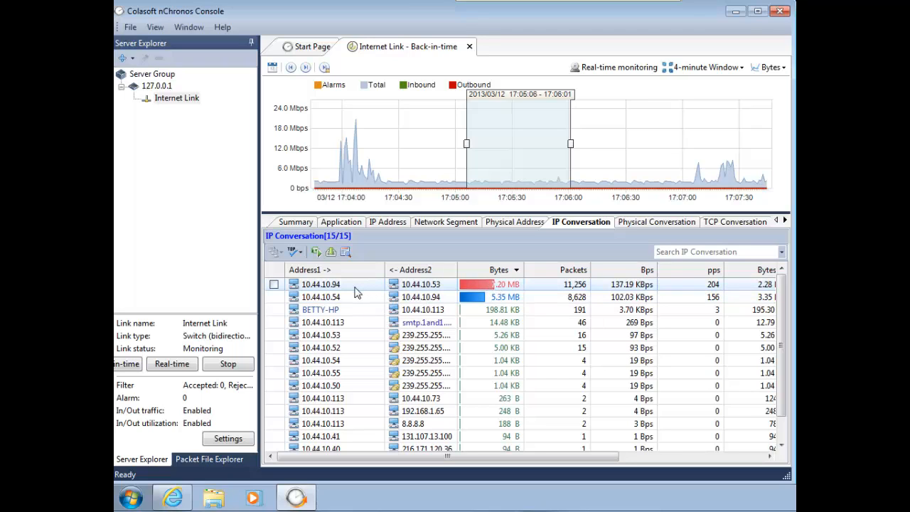
mouse_move(419, 298)
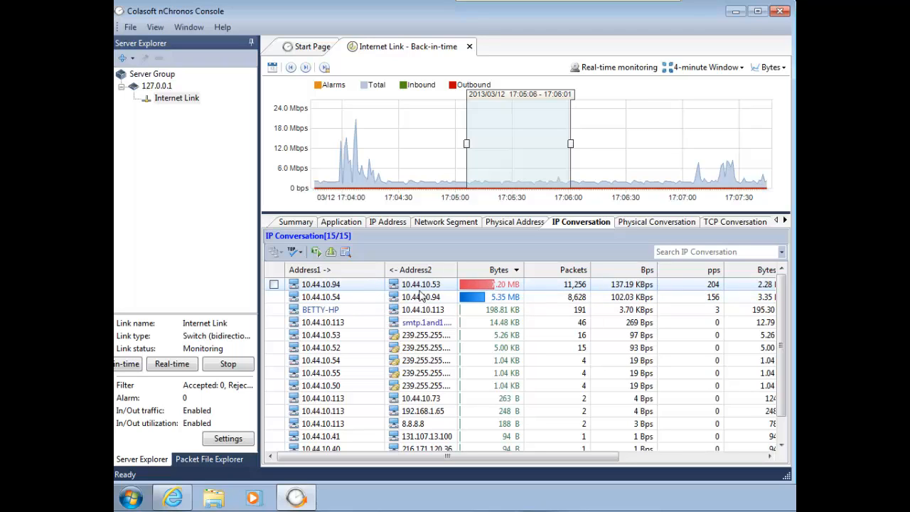
mouse_move(458, 315)
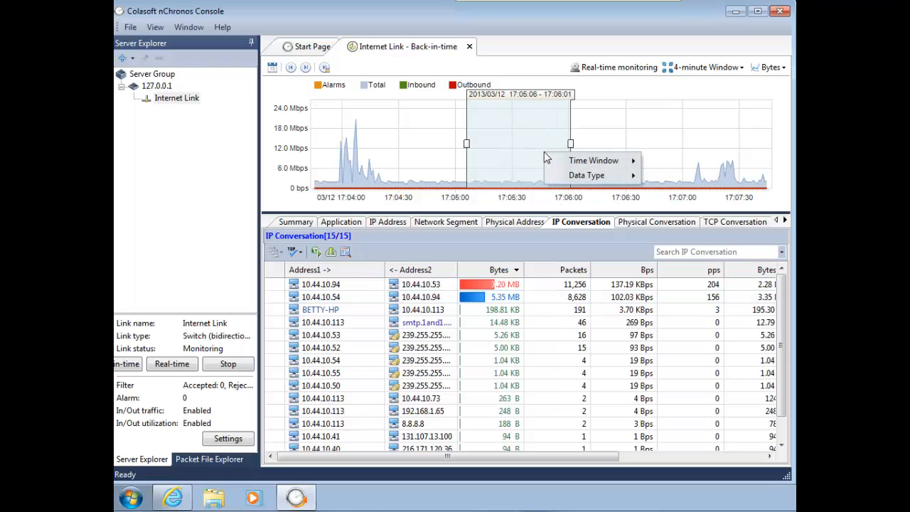
left_click(594, 159)
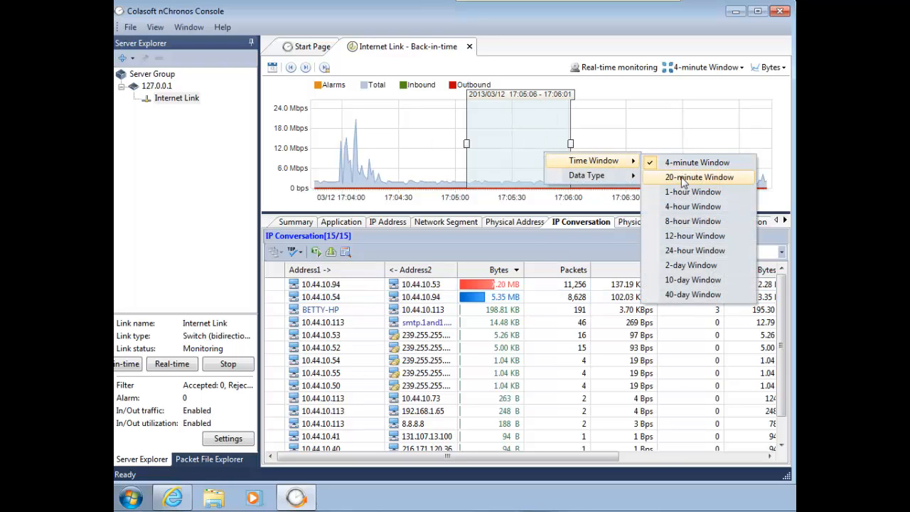
mouse_move(628, 177)
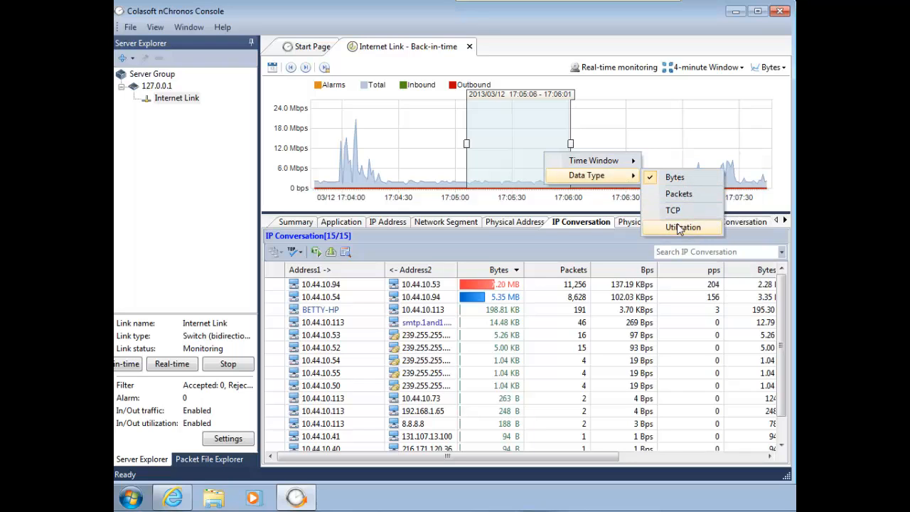
mouse_move(441, 360)
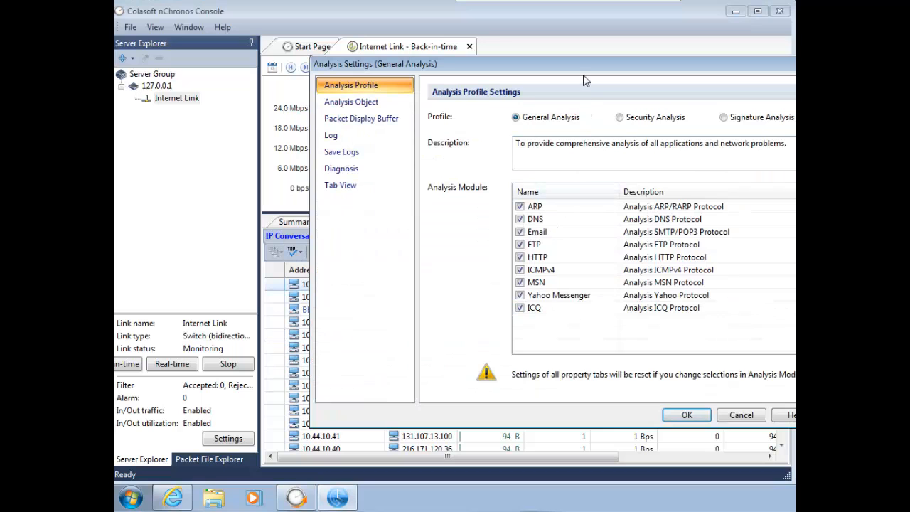
Accept the General Analysis settings so the downloaded packets open in Expert Analyzer.
left_click(686, 415)
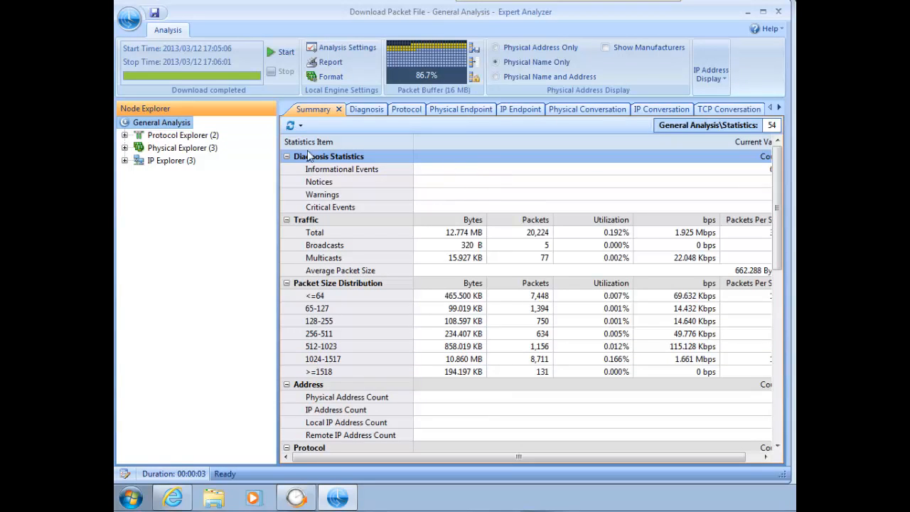
Switch to the Packet view listing the HTTP packets between 10.44.10.94 and 10.44.10.53.
left_click(771, 108)
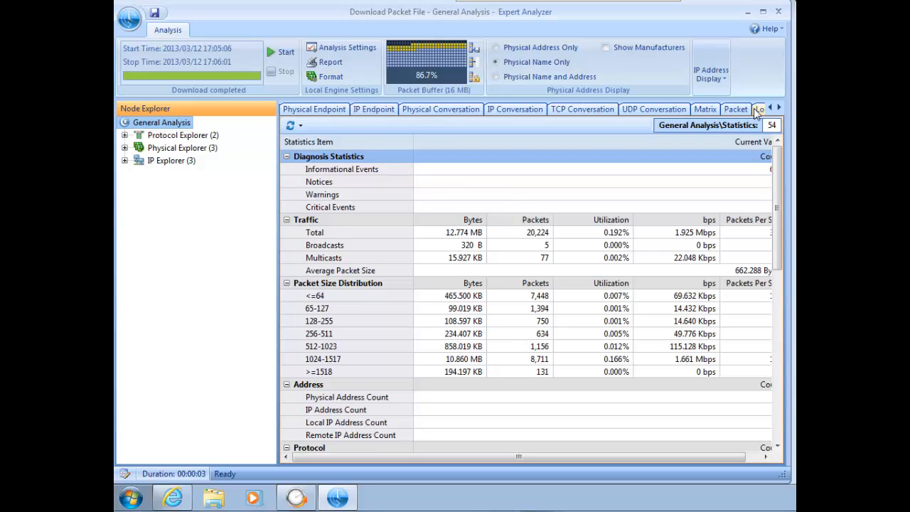
left_click(737, 108)
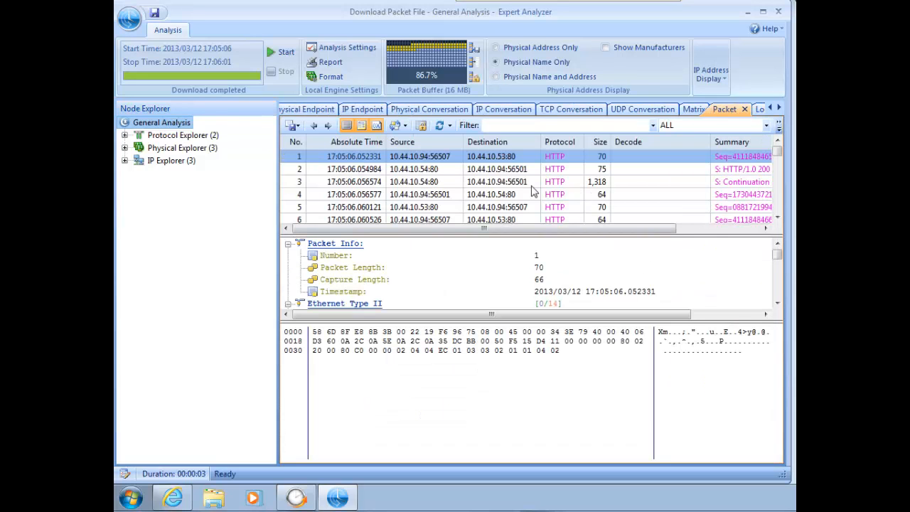